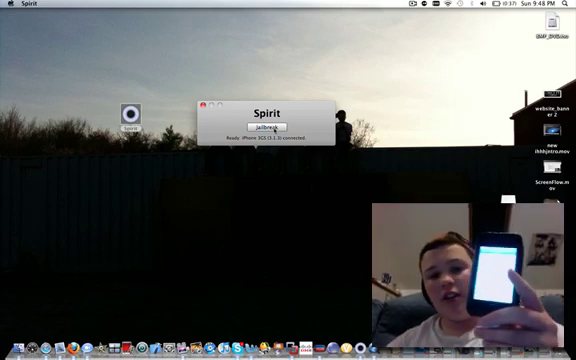
- Start the Spirit jailbreak on the detected iPhone
{"action": "left_click", "coordinate": [274, 128]}
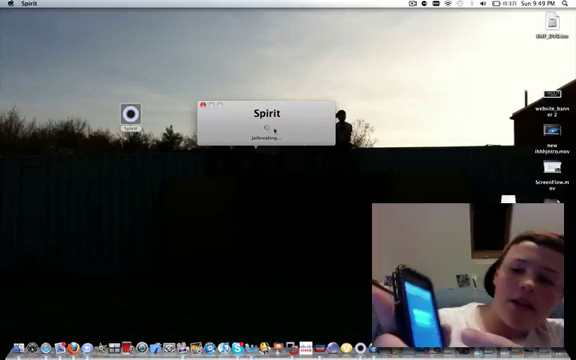